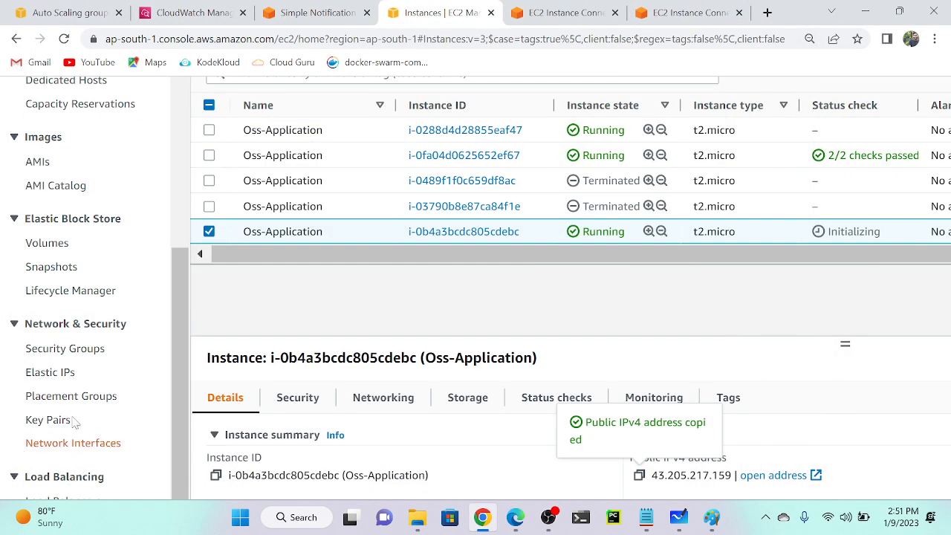
# - Open Launch Configurations and refresh the list showing lc-1 and lc-2
pyautogui.scroll(-3)
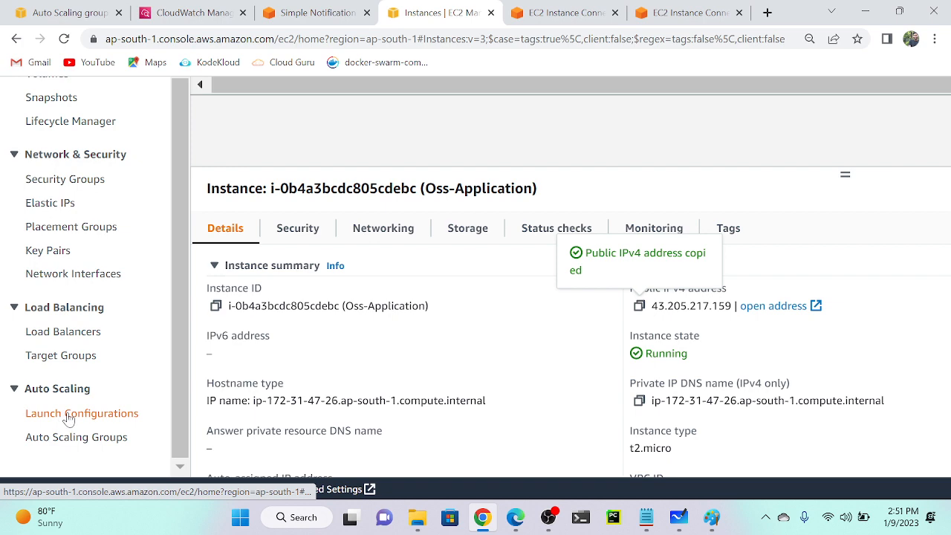
pyautogui.click(81, 413)
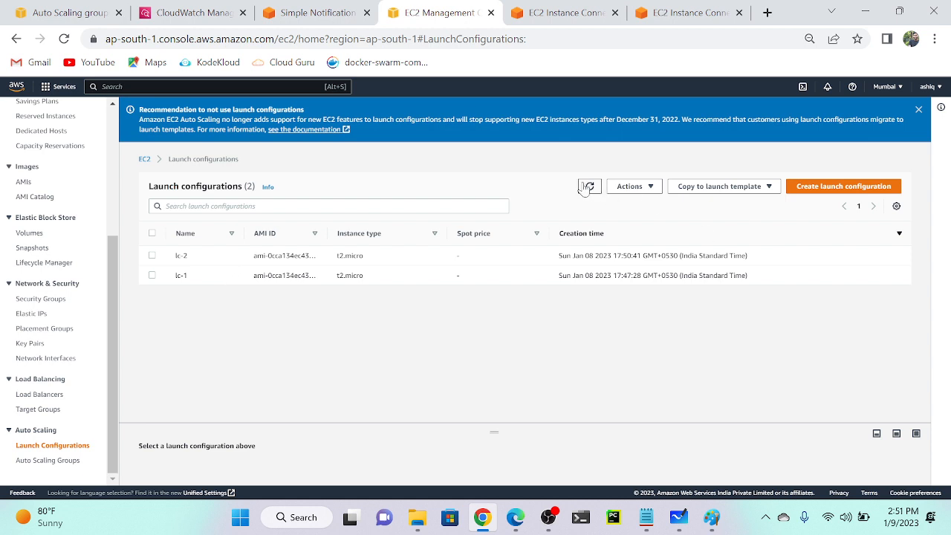
pyautogui.click(588, 186)
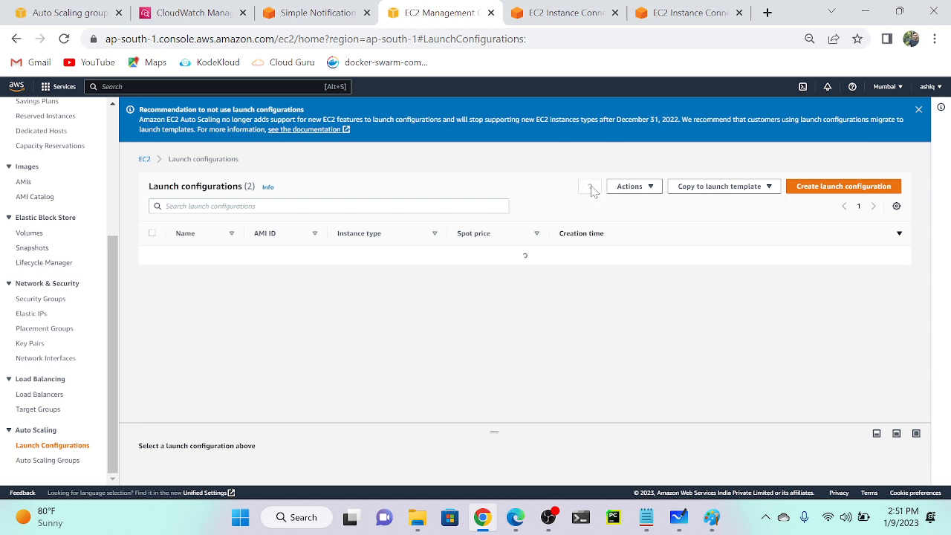
pyautogui.click(590, 186)
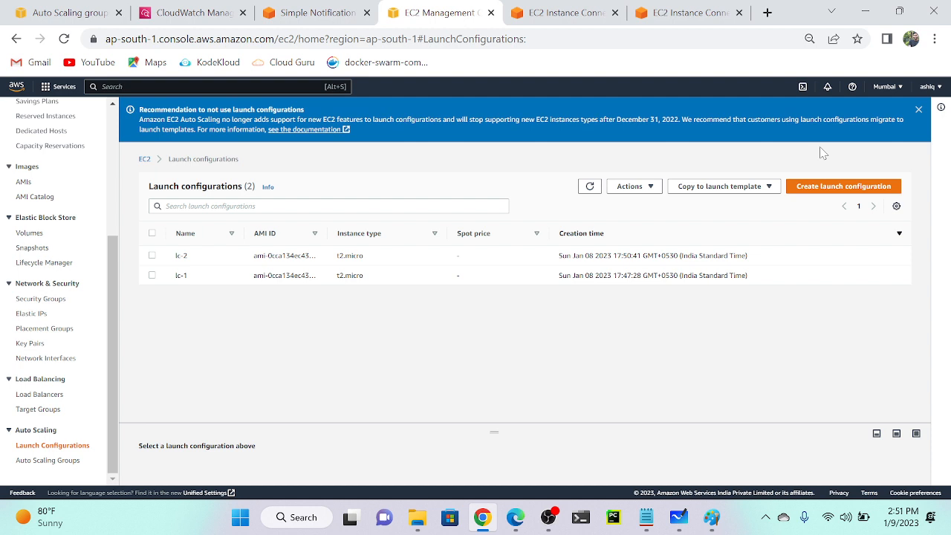
pyautogui.moveTo(252, 256)
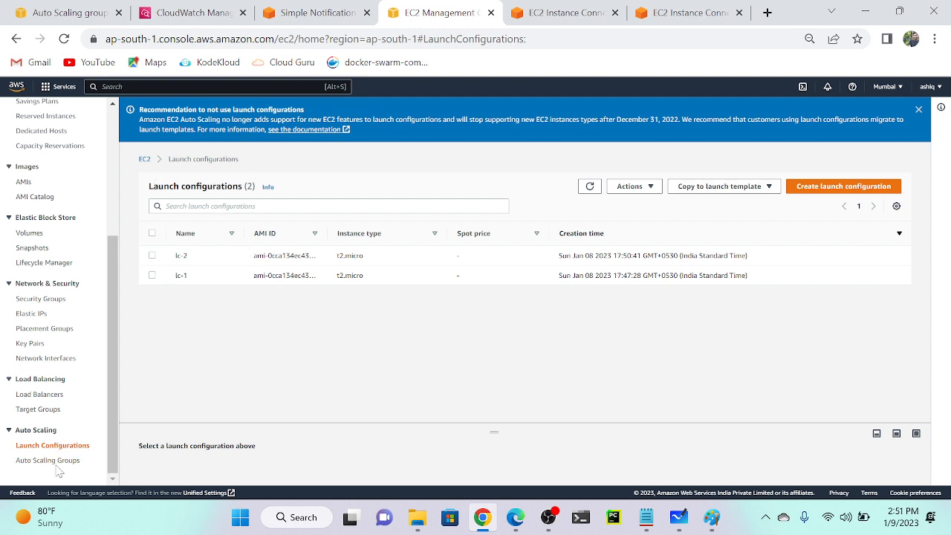
# - Open jan-asg's oss-applicat launch template and clear the template search filter
pyautogui.click(48, 460)
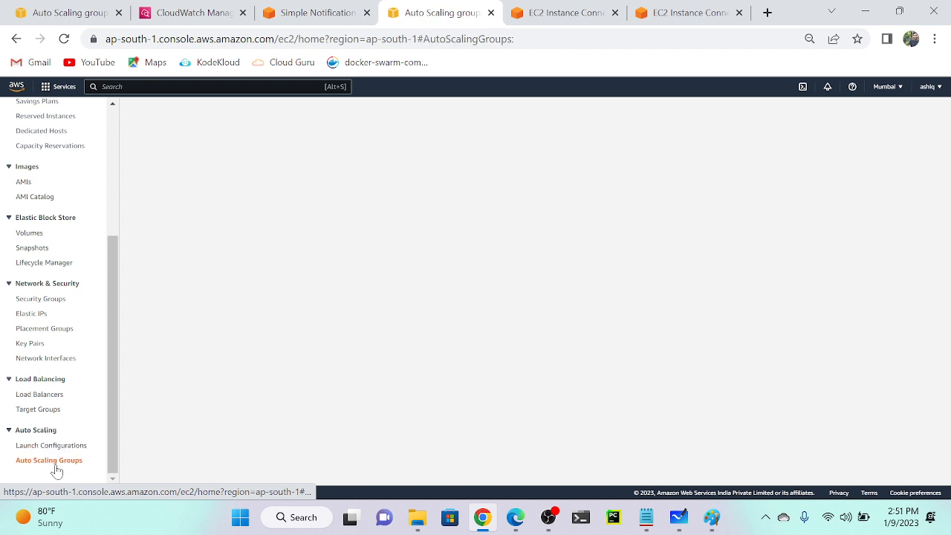
pyautogui.click(48, 460)
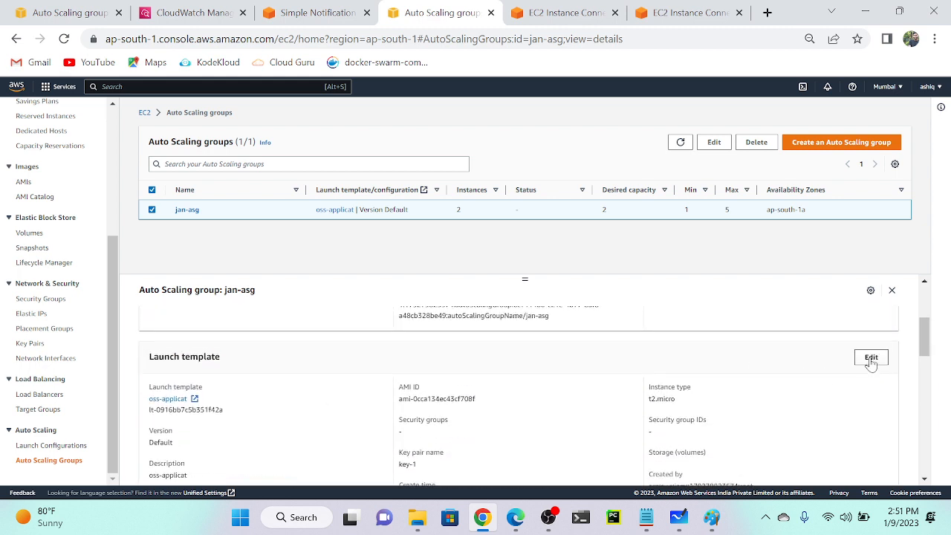
pyautogui.click(168, 399)
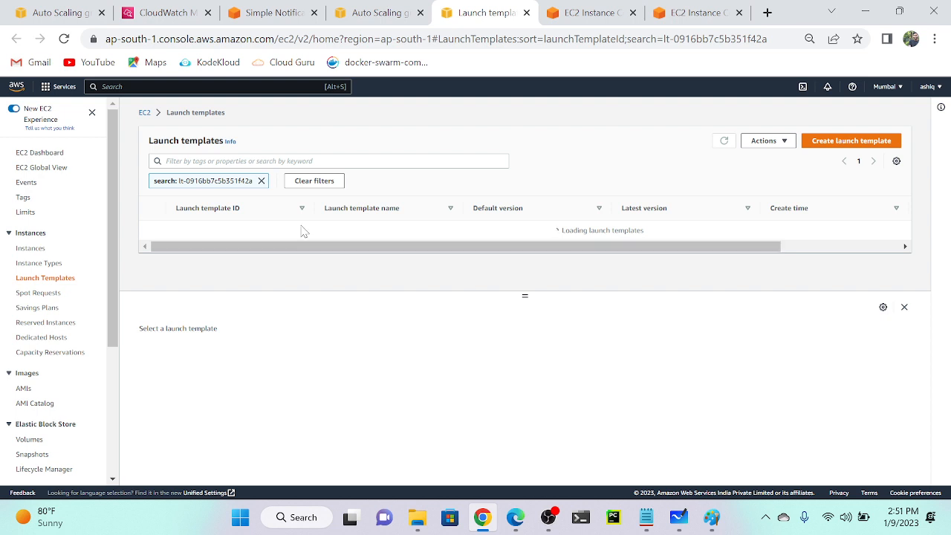
pyautogui.click(261, 180)
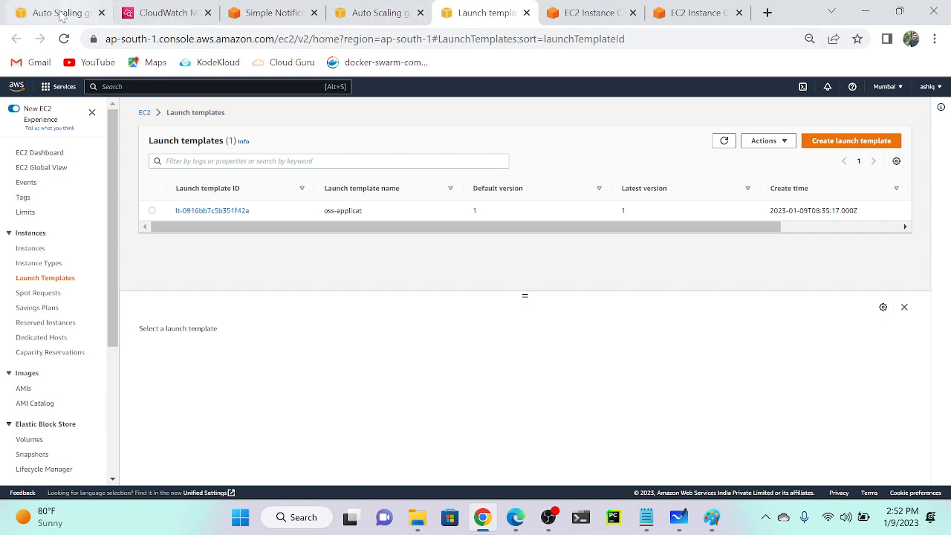
pyautogui.click(56, 13)
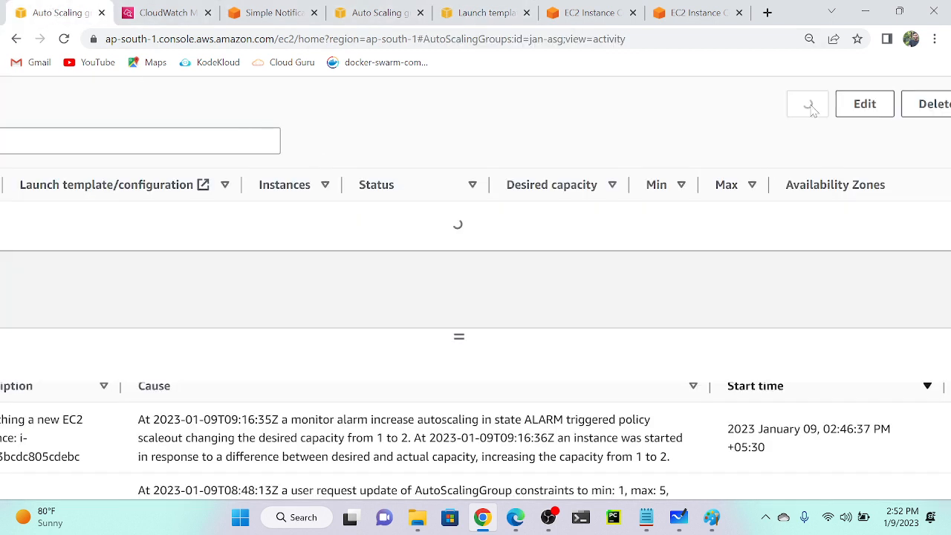
pyautogui.click(807, 103)
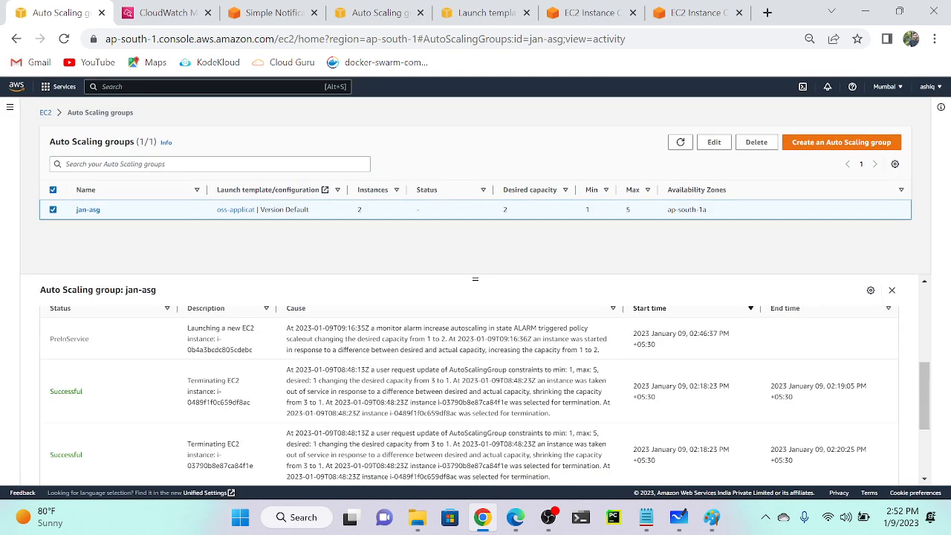
pyautogui.click(680, 142)
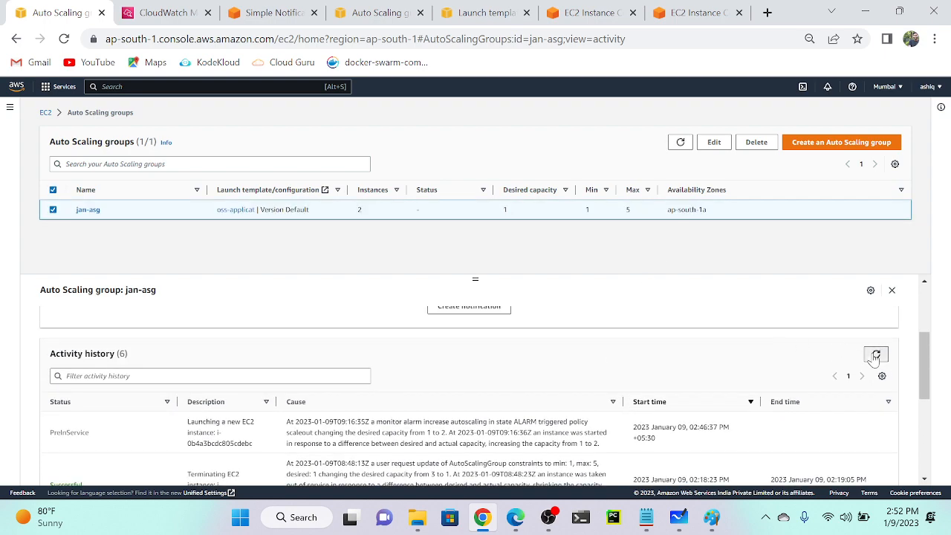
pyautogui.click(875, 354)
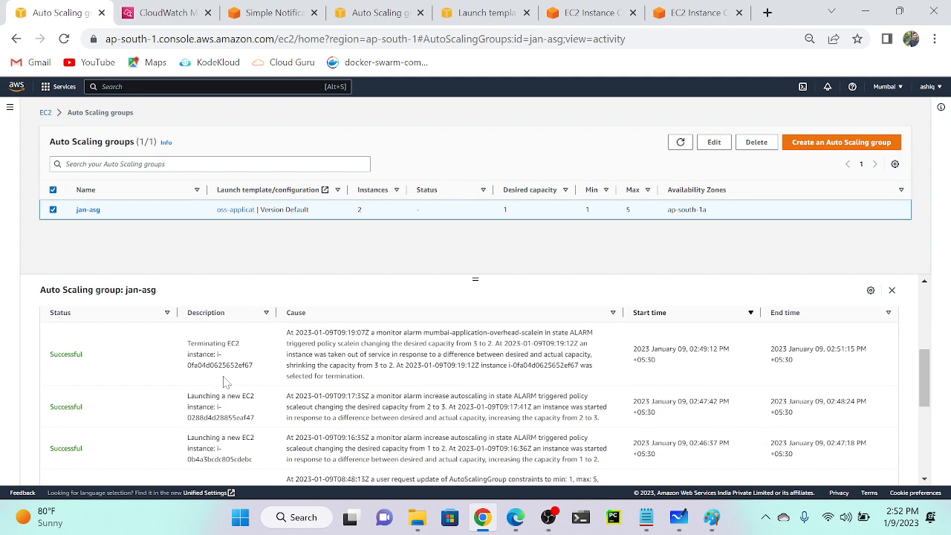
pyautogui.press('ctrl+plus')
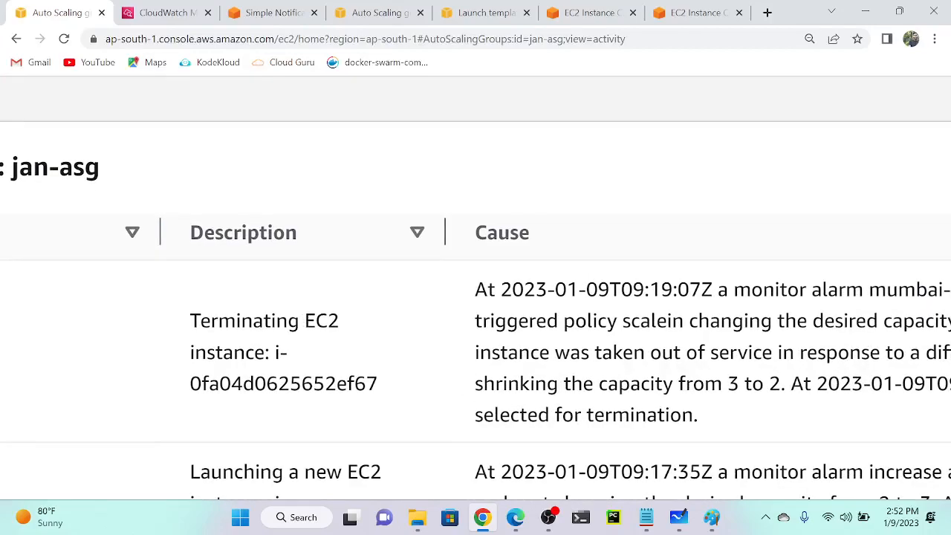
pyautogui.scroll(-3)
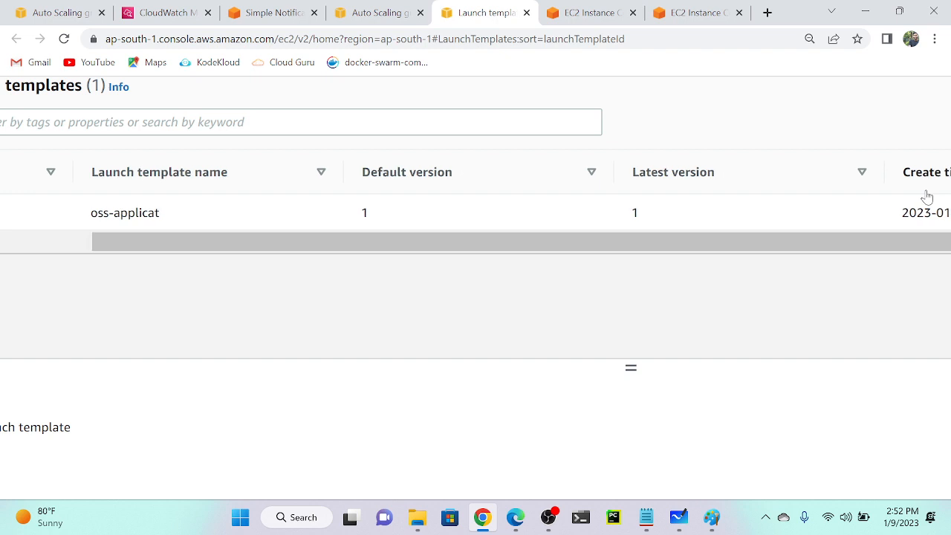
pyautogui.moveTo(399, 196)
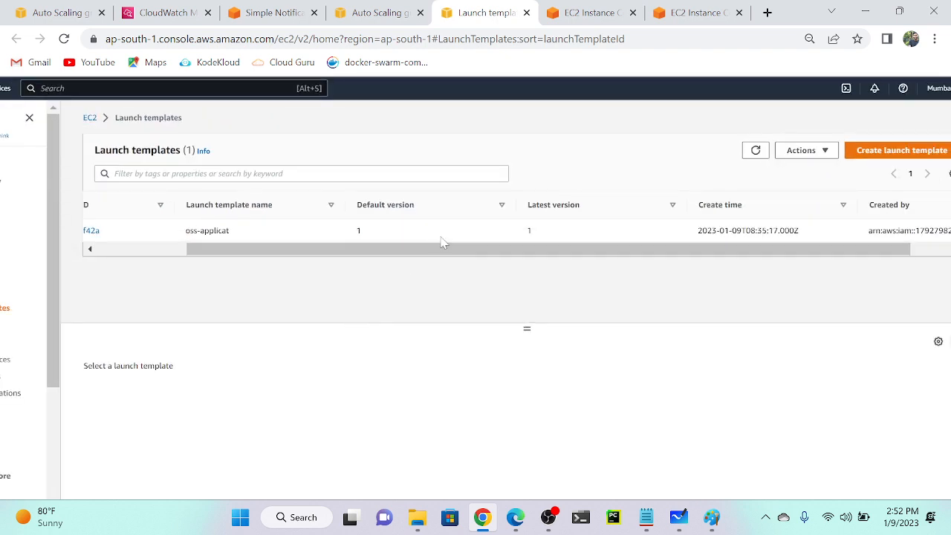
# - Modify oss-applicat, describe the new version as 'new', and create template version 2
pyautogui.click(801, 150)
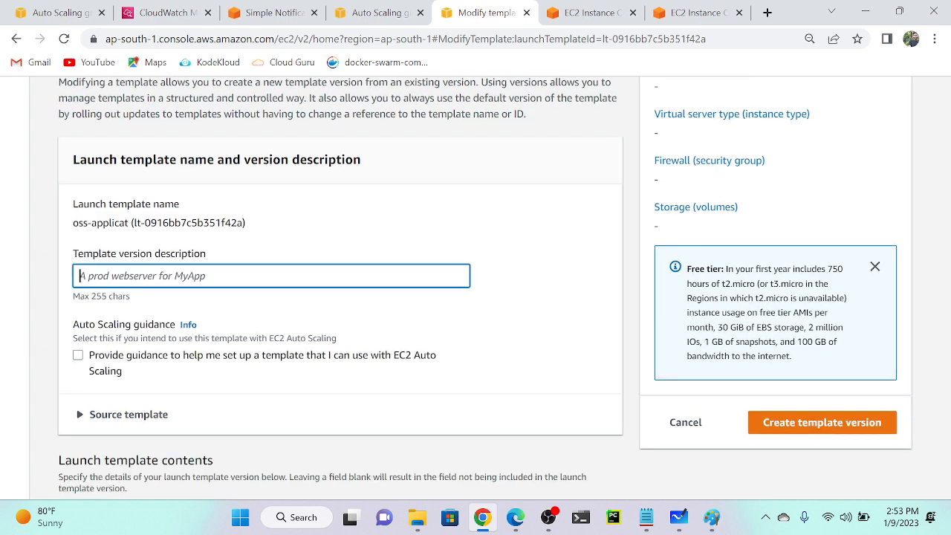
pyautogui.write('new')
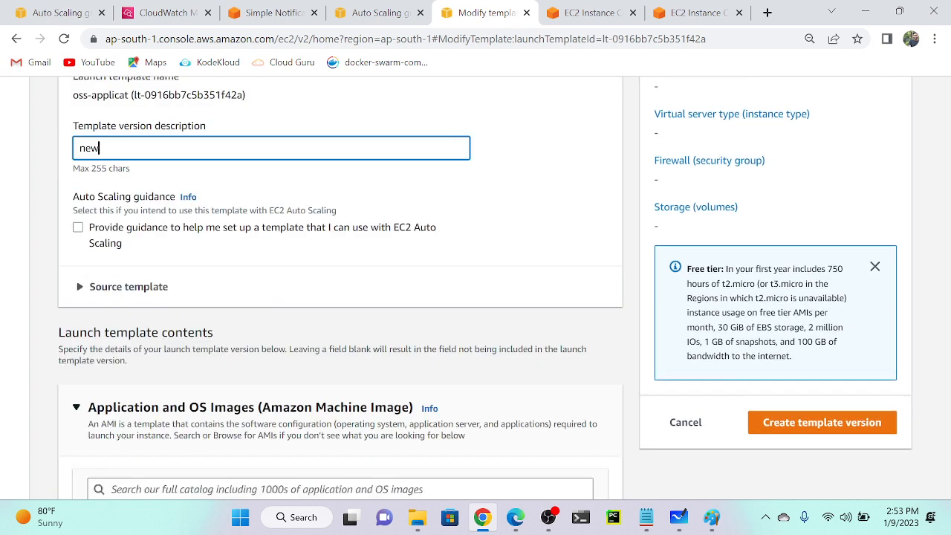
pyautogui.scroll(-3)
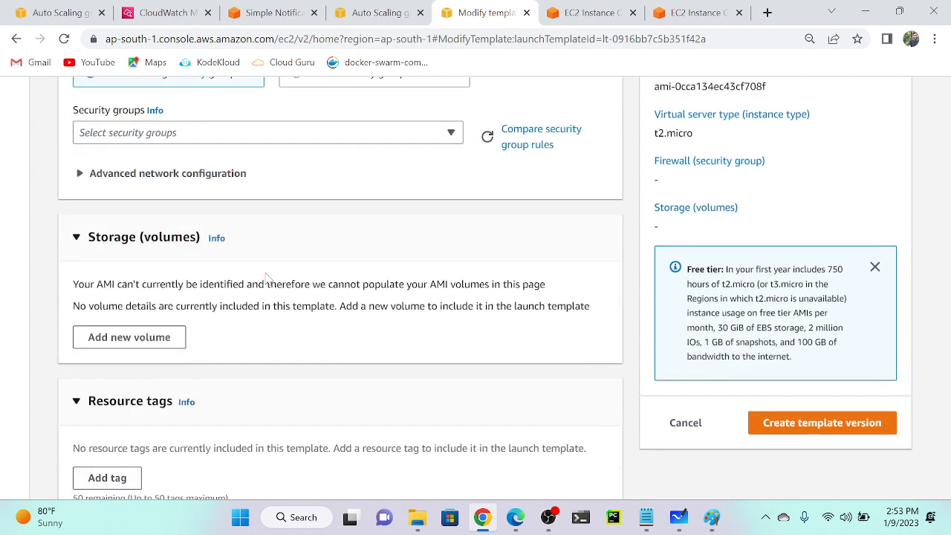
pyautogui.scroll(-3)
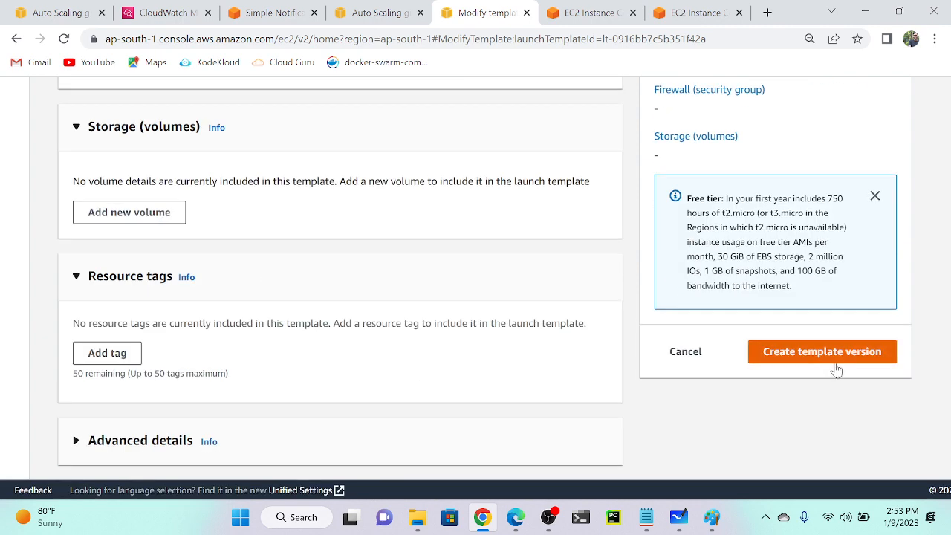
pyautogui.click(821, 351)
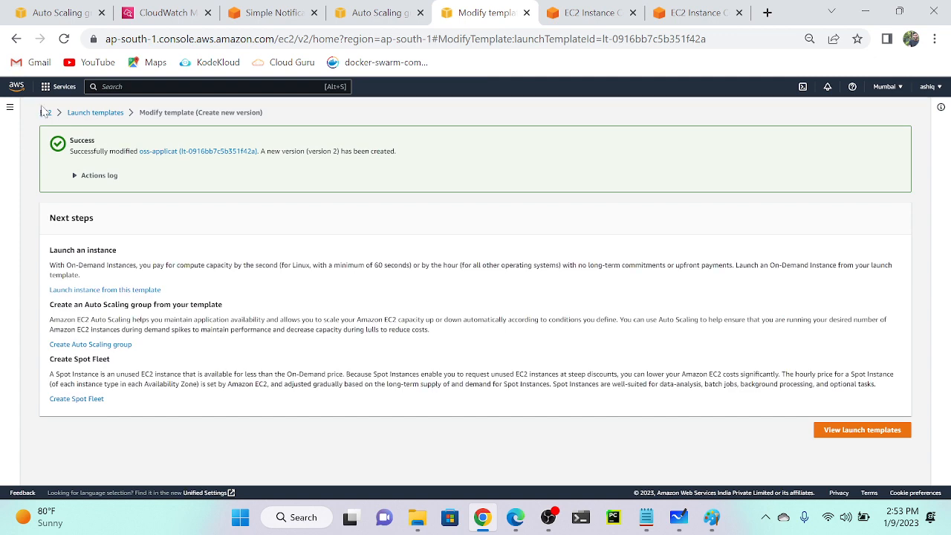
# - Select oss-applicat in launch templates to see versions 1 and 2, then return to jan-asg
pyautogui.click(862, 430)
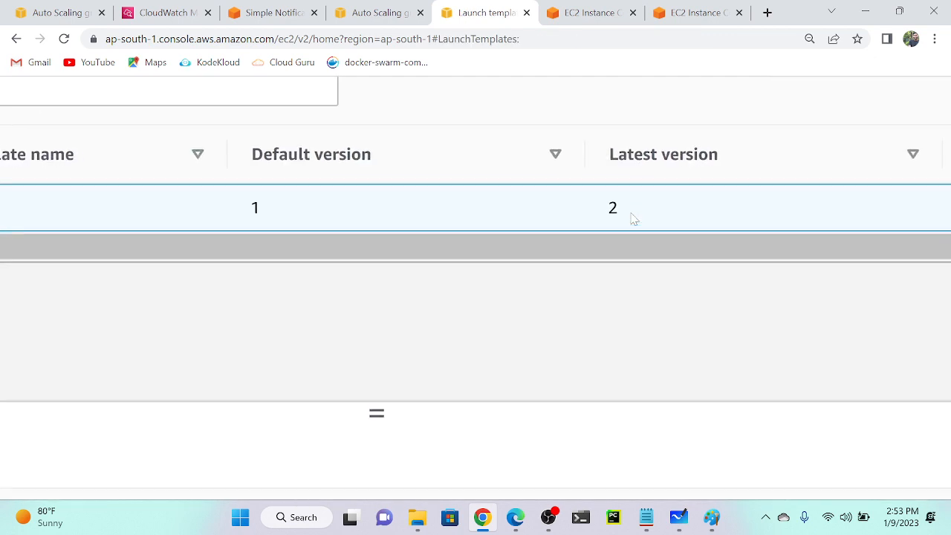
pyautogui.moveTo(337, 214)
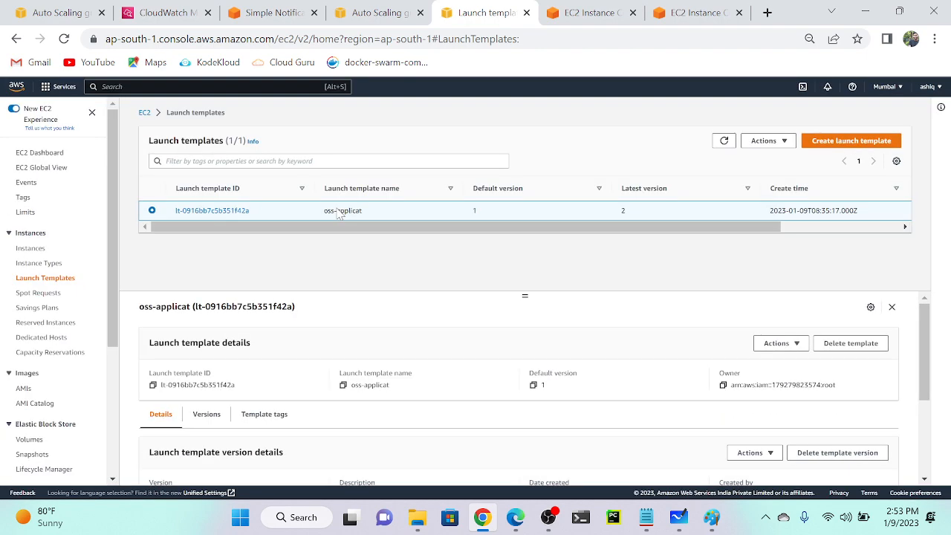
pyautogui.click(206, 414)
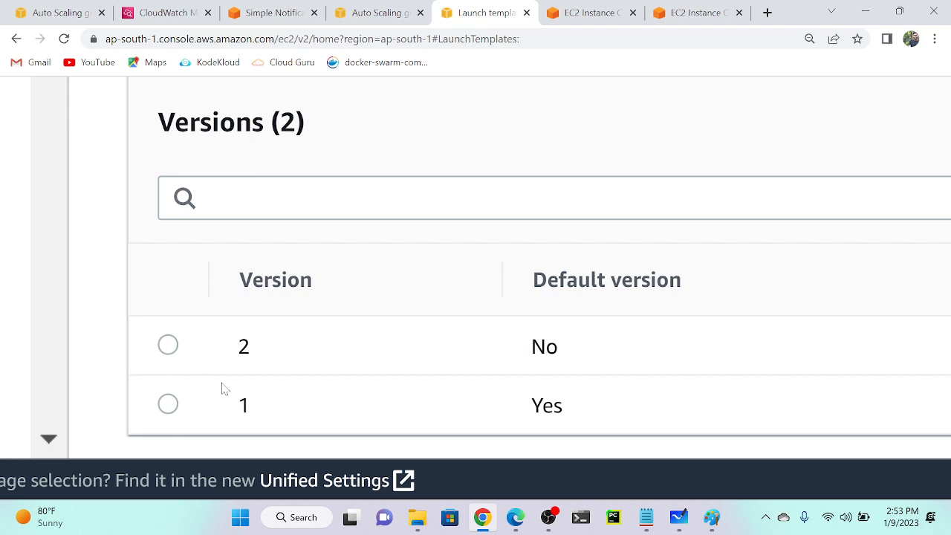
pyautogui.moveTo(341, 298)
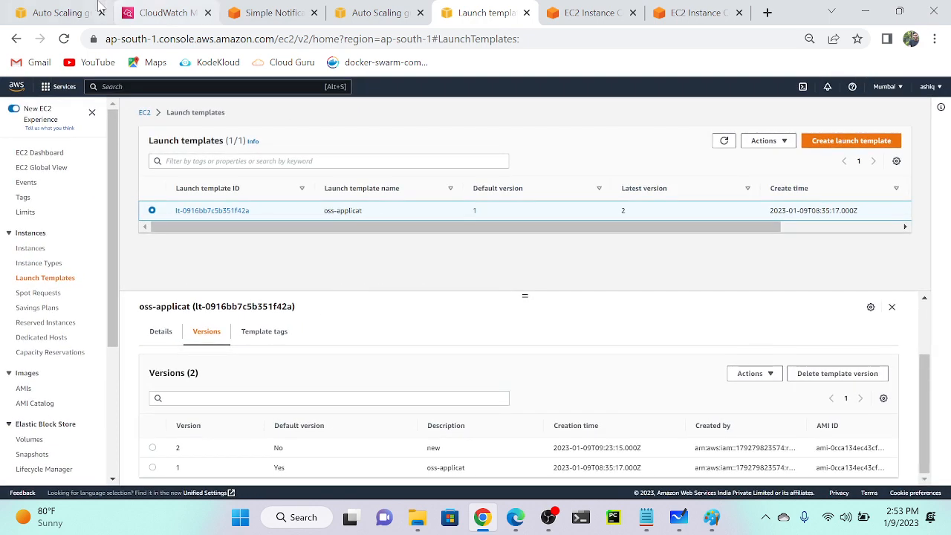
pyautogui.click(52, 13)
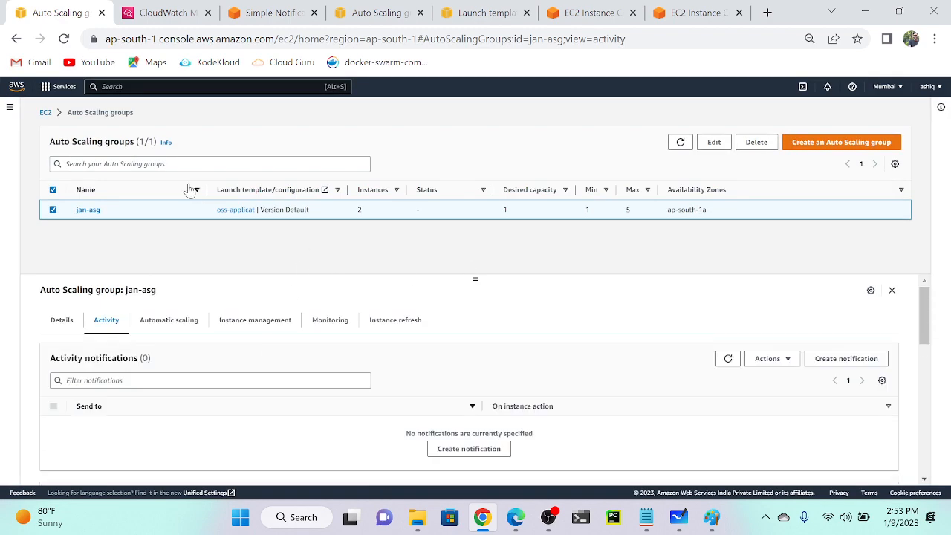
# - Edit jan-asg's launch template, choosing version 2 ('new') instead of Default (1)
pyautogui.click(61, 320)
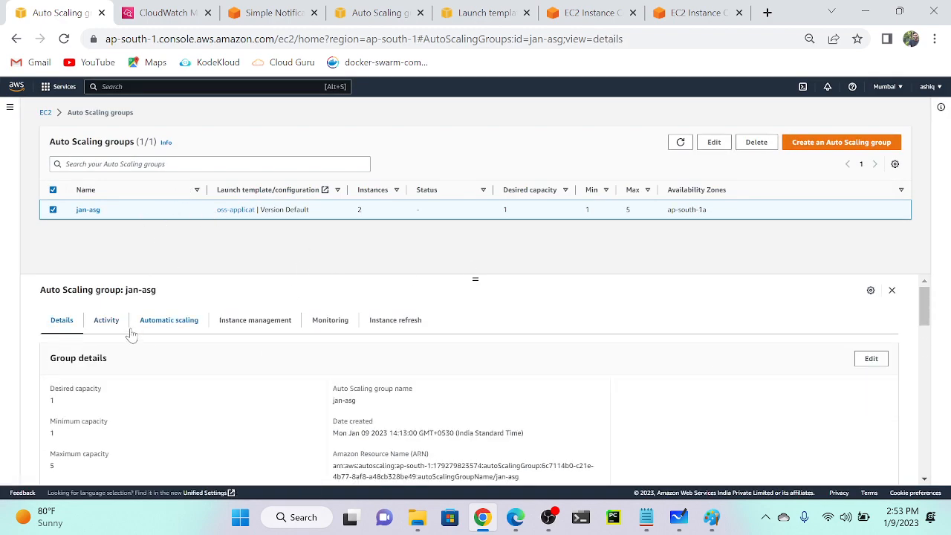
pyautogui.scroll(-3)
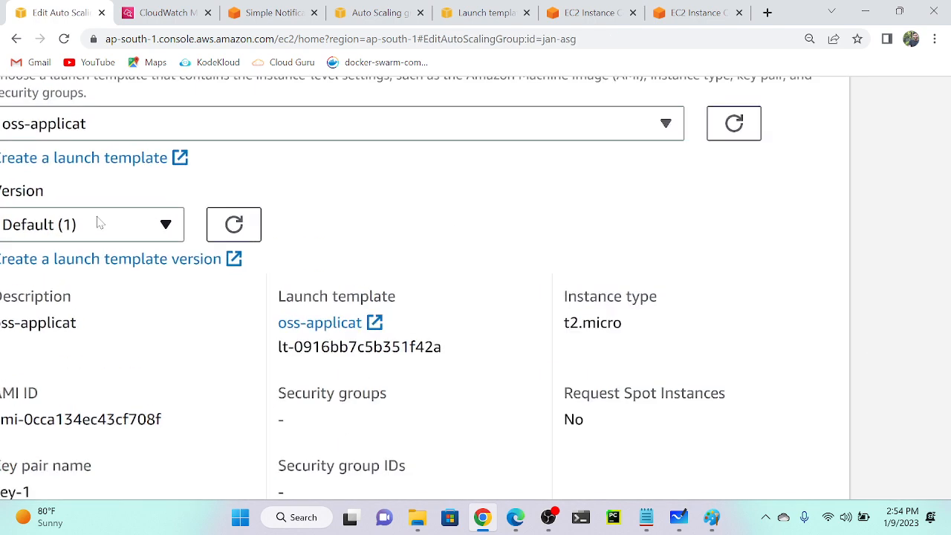
pyautogui.click(89, 224)
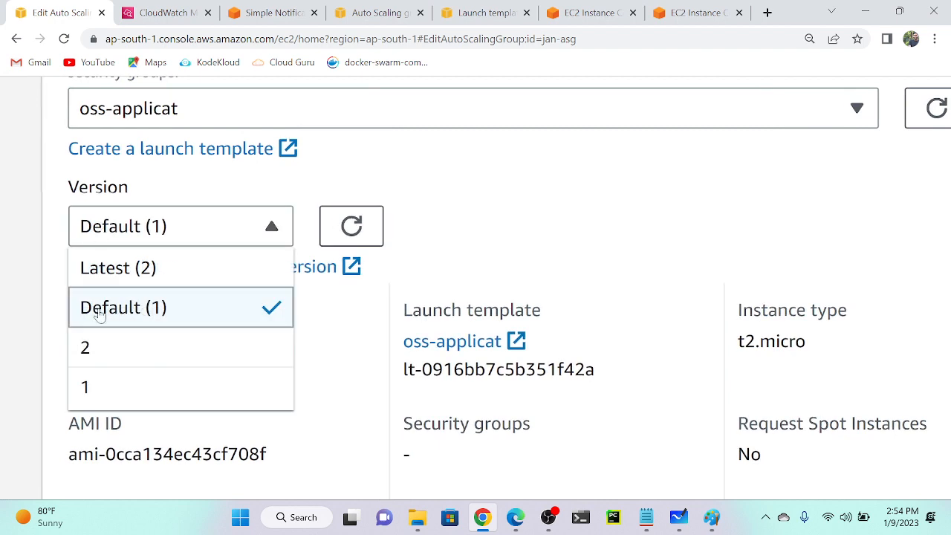
pyautogui.click(85, 347)
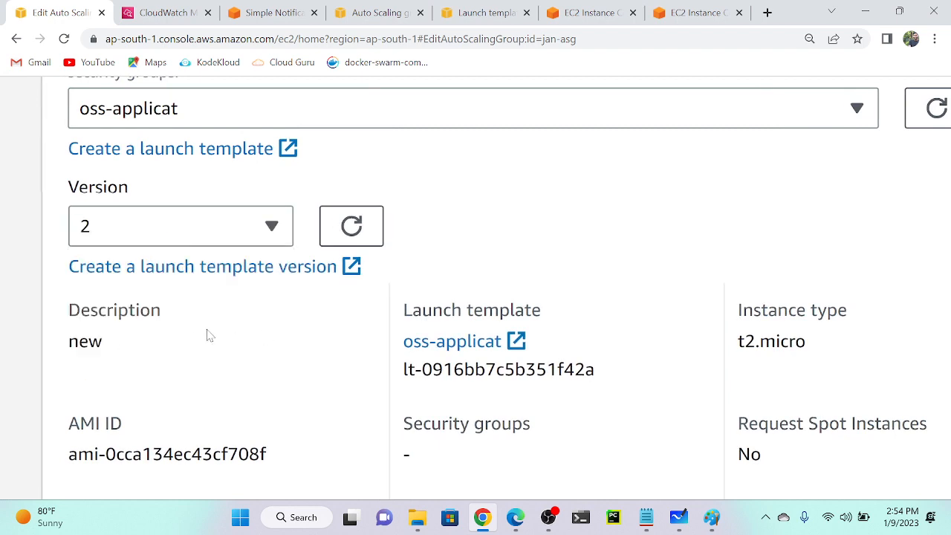